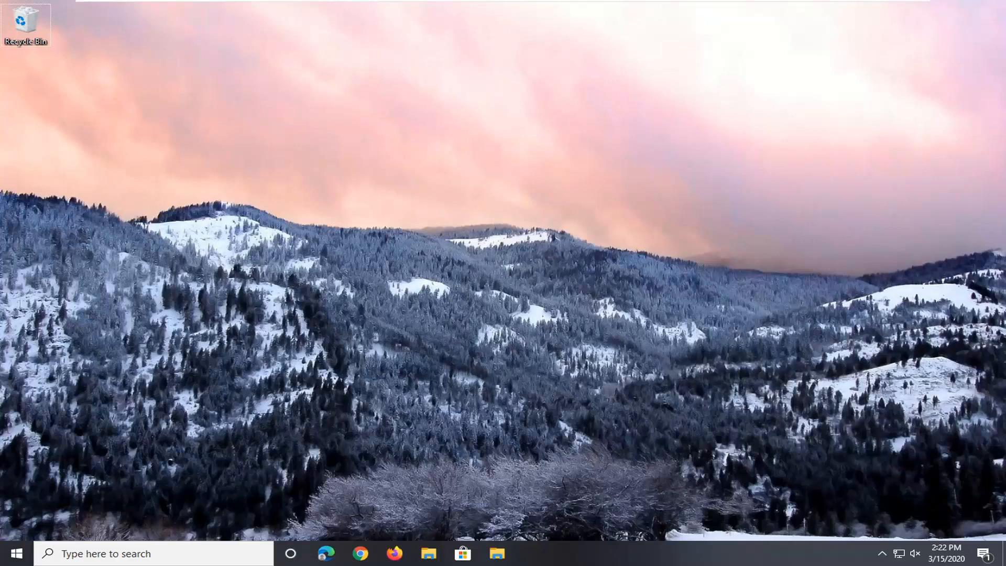
pyautogui.moveTo(922, 554)
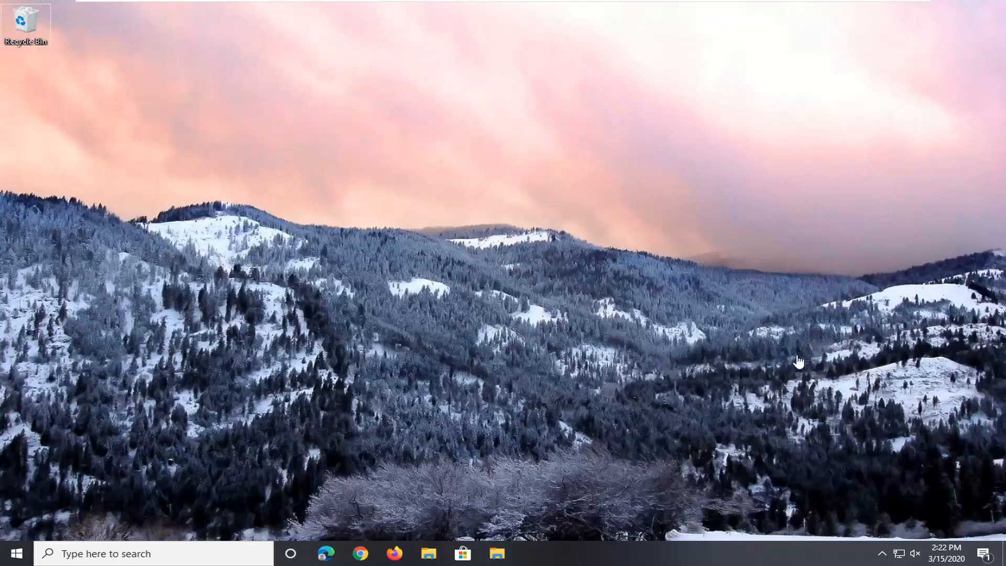
pyautogui.moveTo(978, 539)
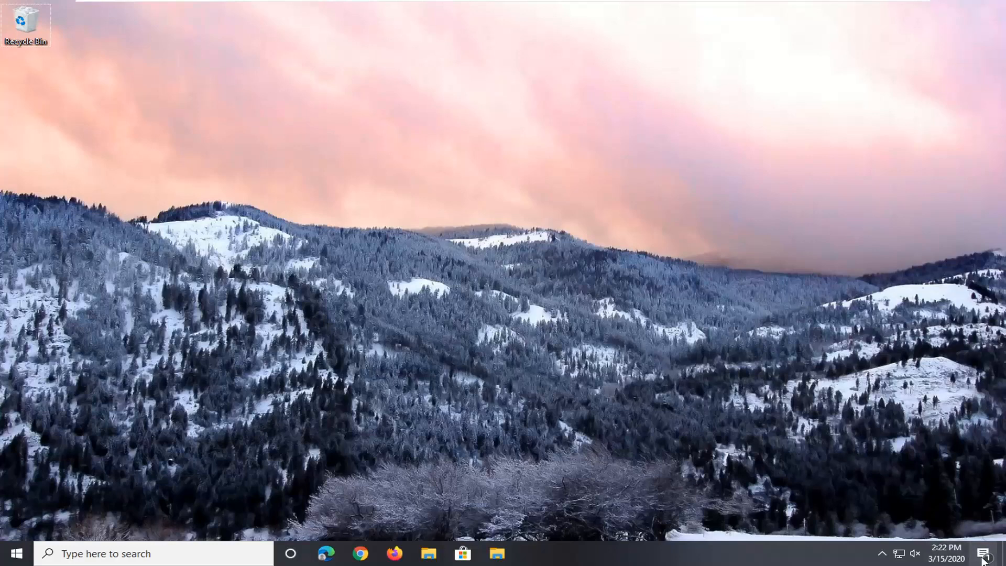
# Show the Action Center menu's Focus assist options: Off, Priority only, Alarms only
pyautogui.rightClick(987, 553)
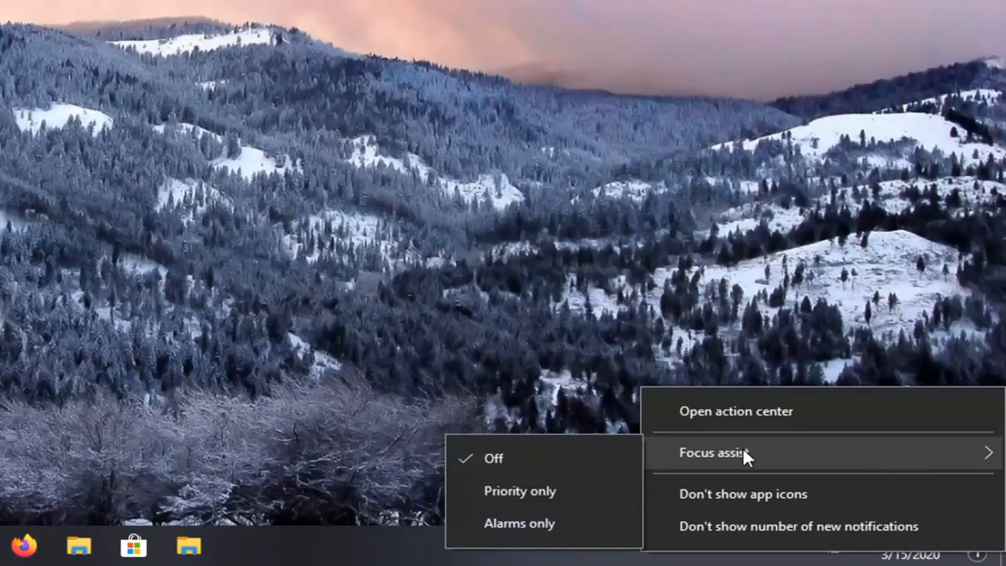
pyautogui.moveTo(493, 458)
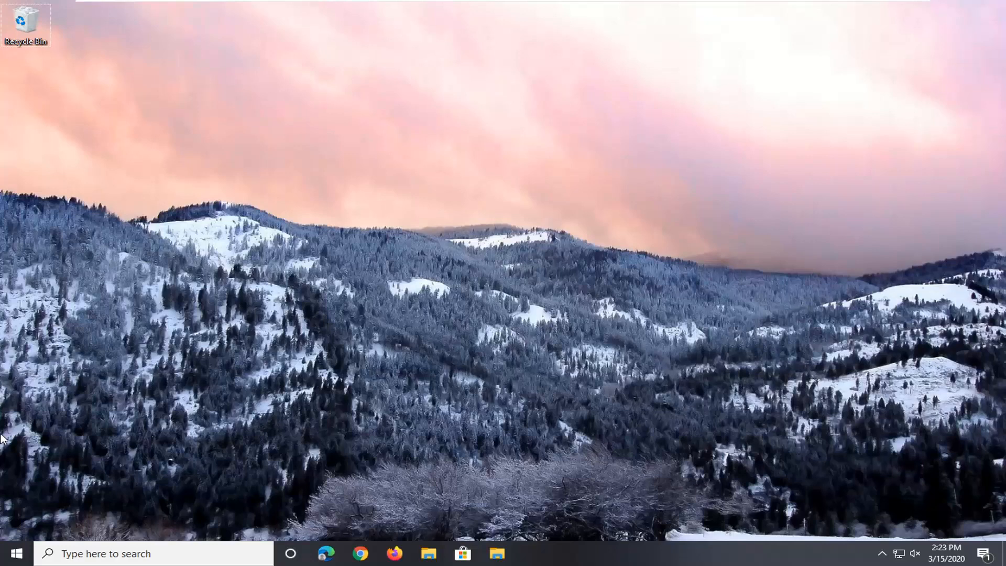
pyautogui.moveTo(15, 554)
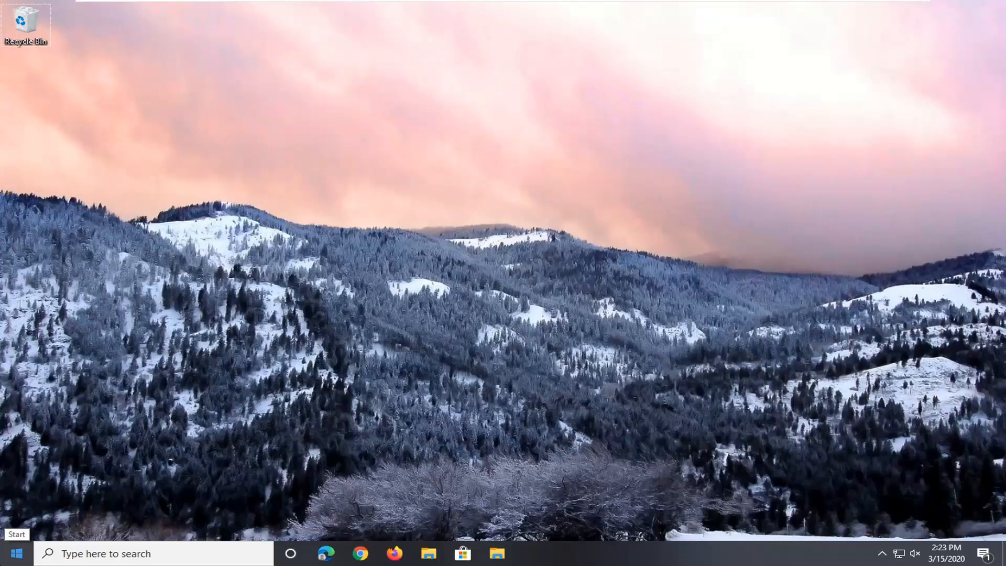
# Search 'troubleshoot', open Troubleshoot settings, and expand Bluetooth under Find and fix other problems
pyautogui.write('tr')
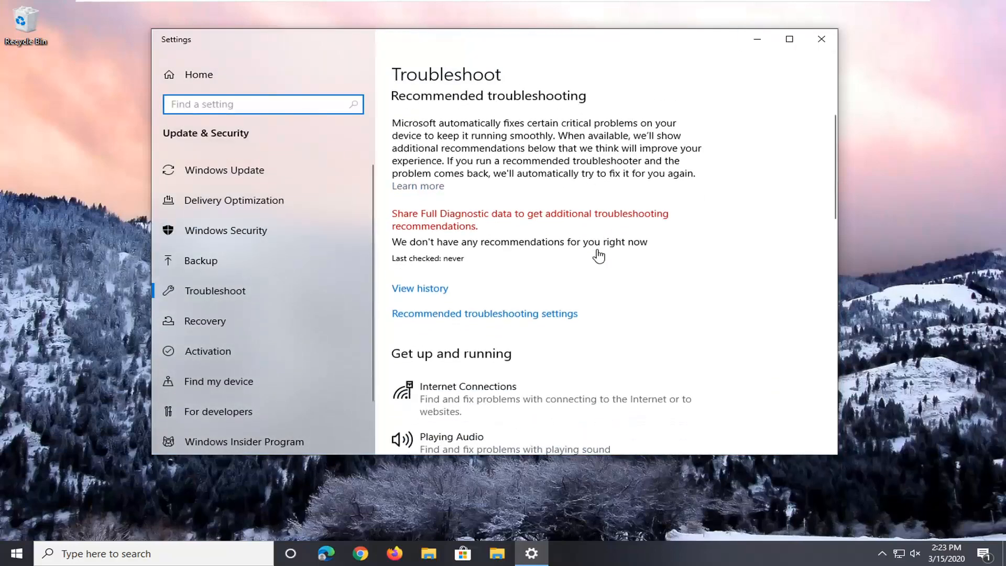
pyautogui.scroll(-3)
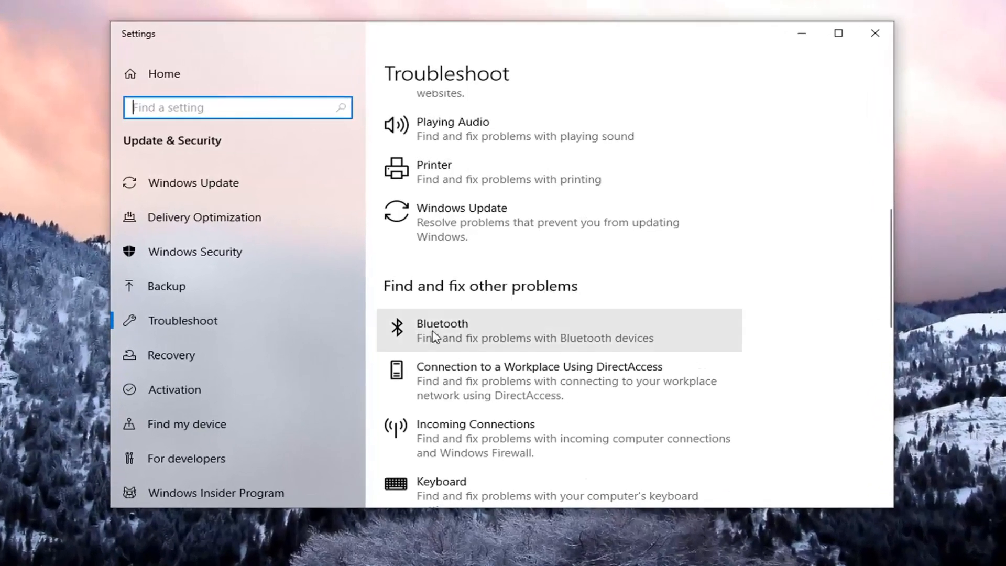
pyautogui.click(532, 331)
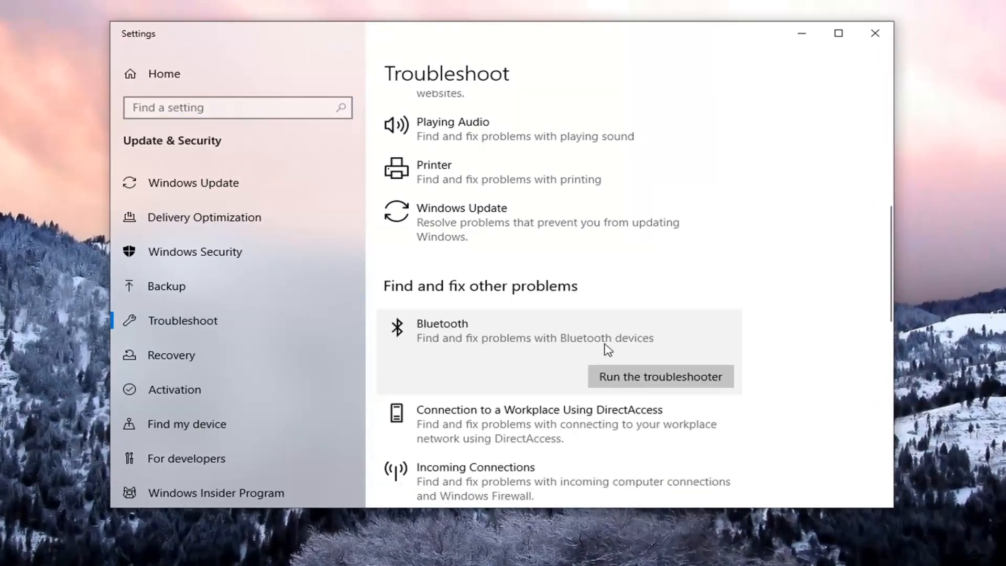
pyautogui.moveTo(608, 349)
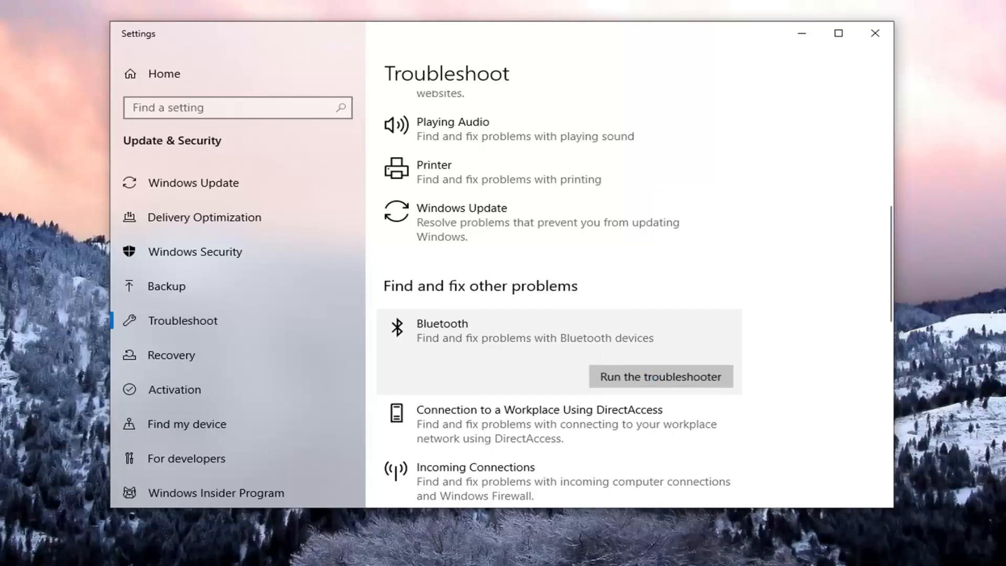
# Run the Bluetooth troubleshooter until it reports 'Device does not have Bluetooth'
pyautogui.click(660, 377)
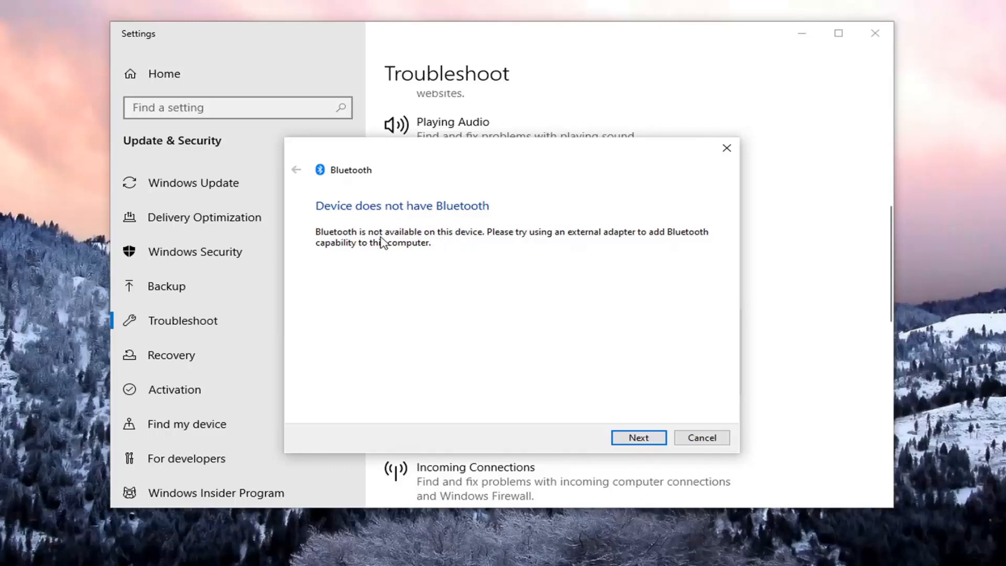
pyautogui.moveTo(492, 287)
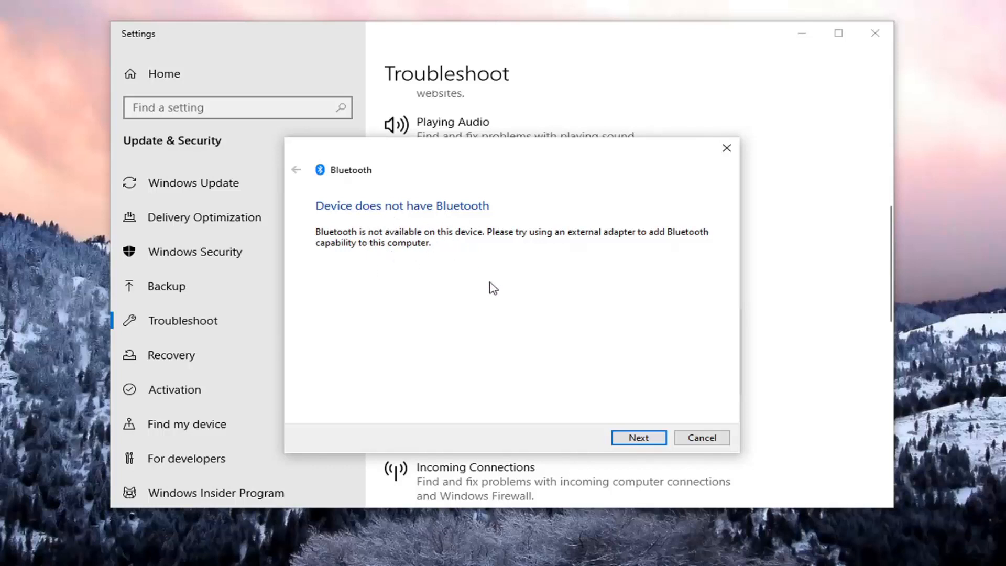
pyautogui.moveTo(560, 242)
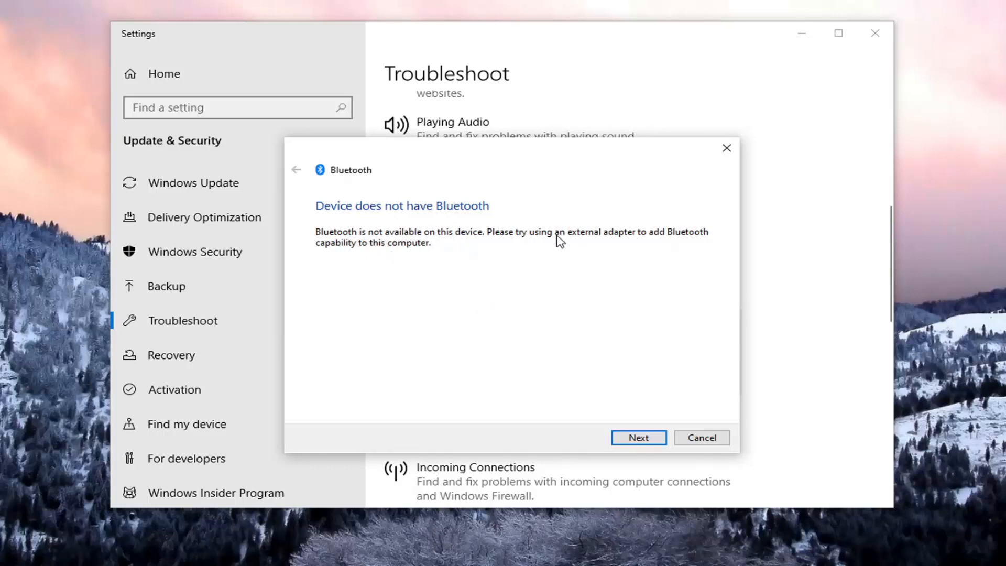
pyautogui.moveTo(542, 185)
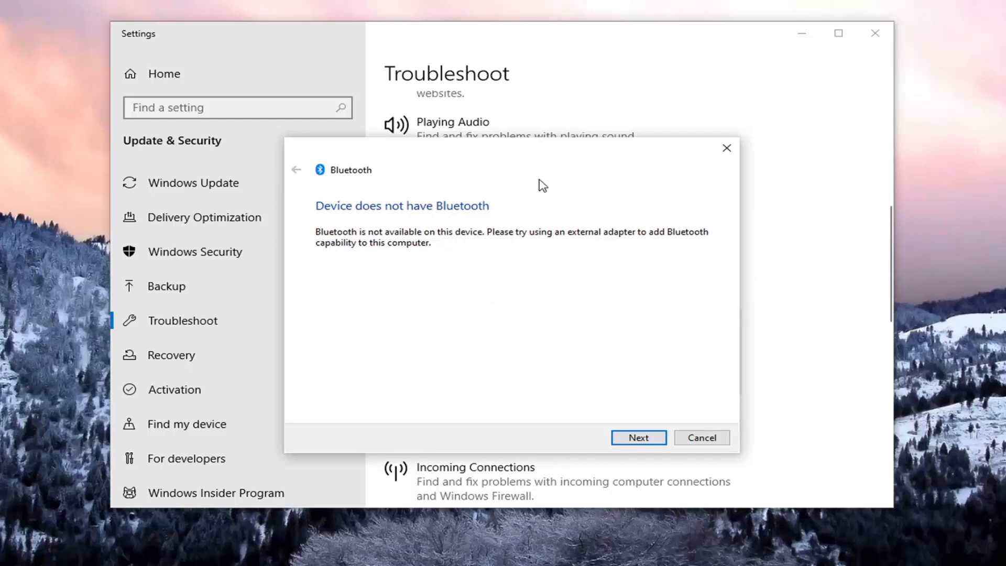
pyautogui.moveTo(467, 283)
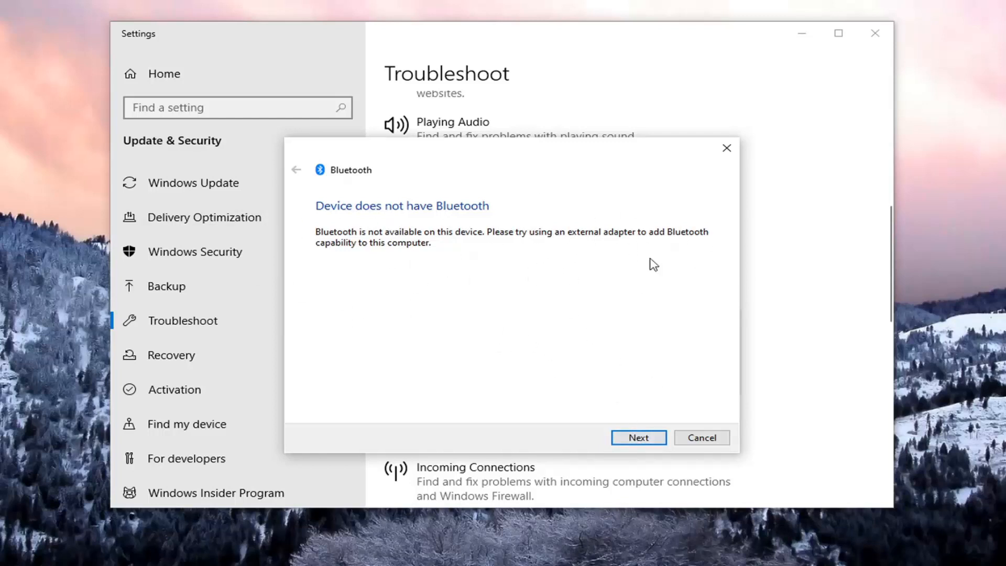
pyautogui.moveTo(542, 239)
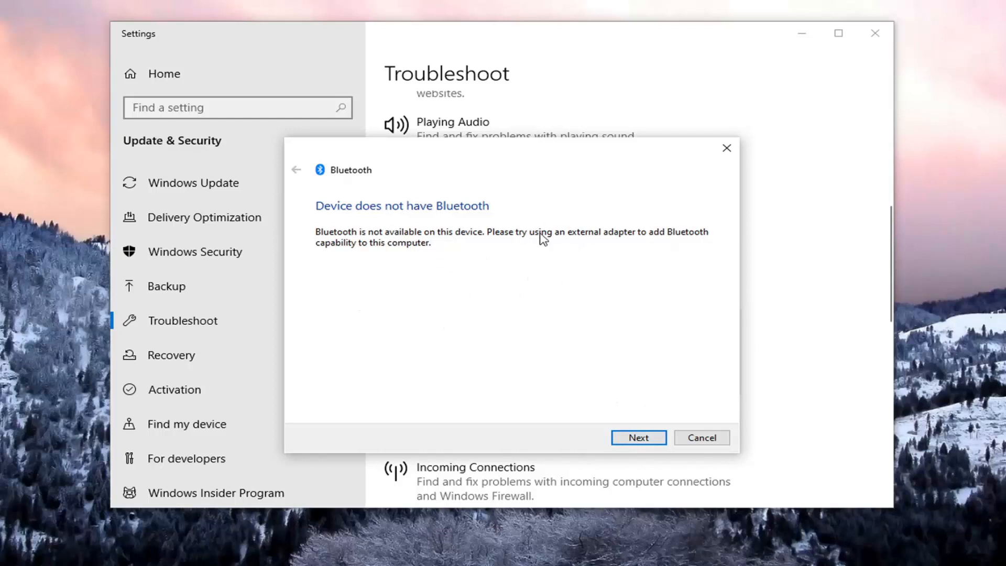
pyautogui.moveTo(553, 254)
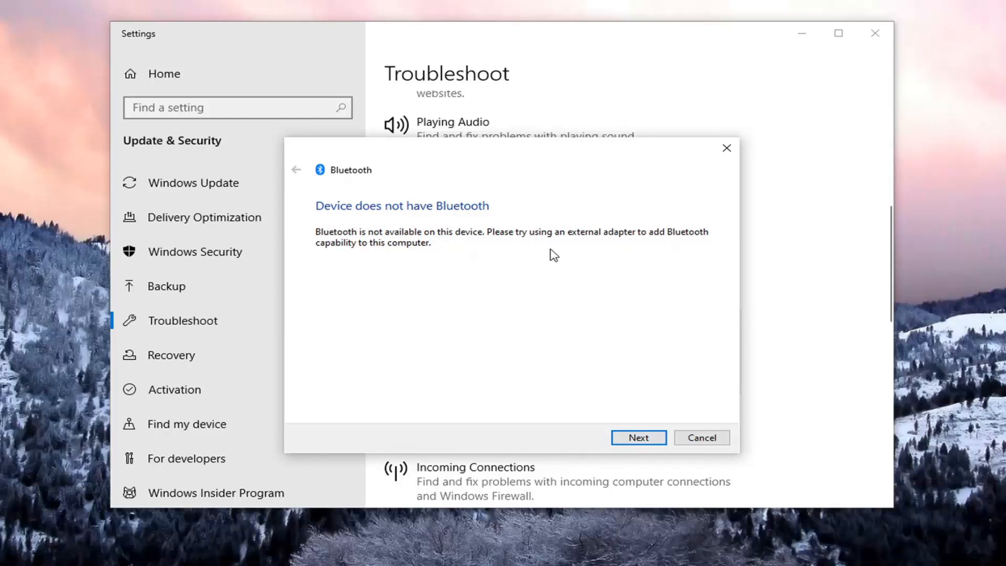
pyautogui.moveTo(627, 375)
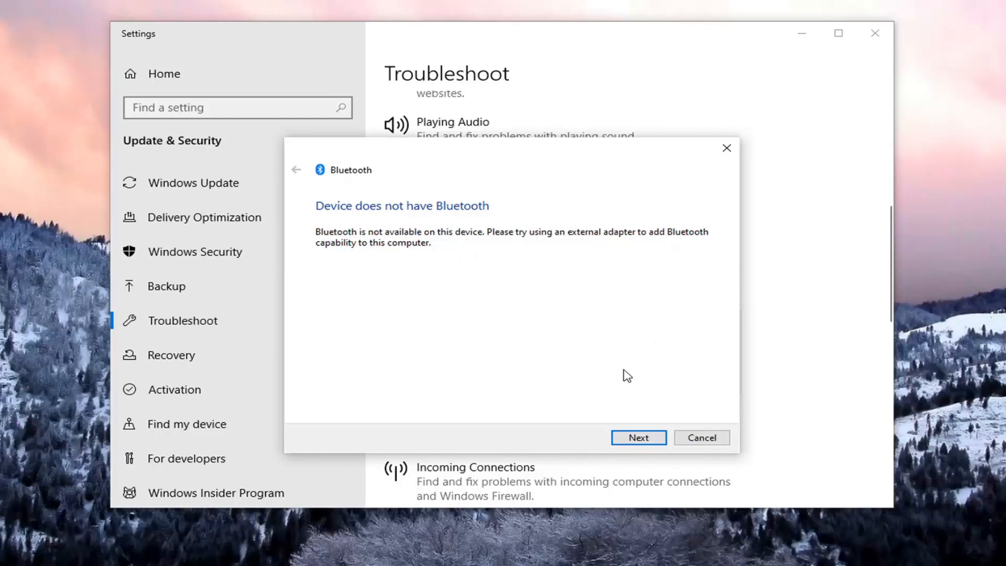
pyautogui.moveTo(584, 284)
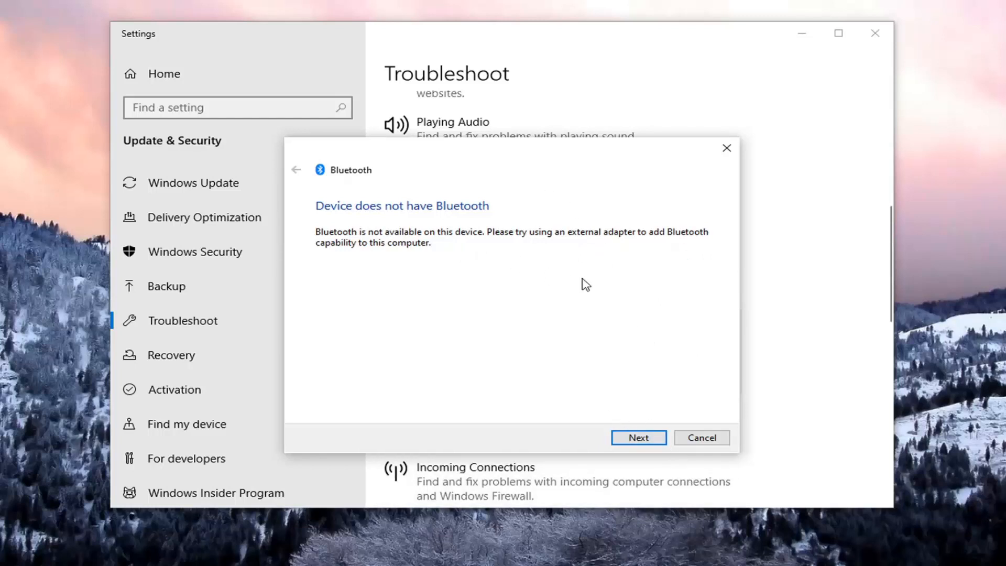
pyautogui.moveTo(533, 403)
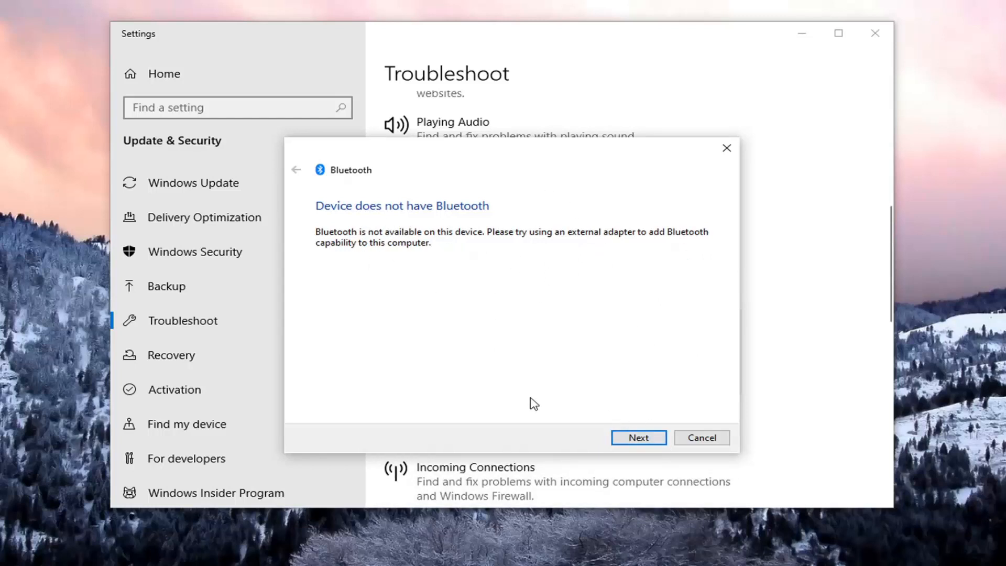
# View the report with 'Check Bluetooth capability' Detected, then close the troubleshooter
pyautogui.click(637, 437)
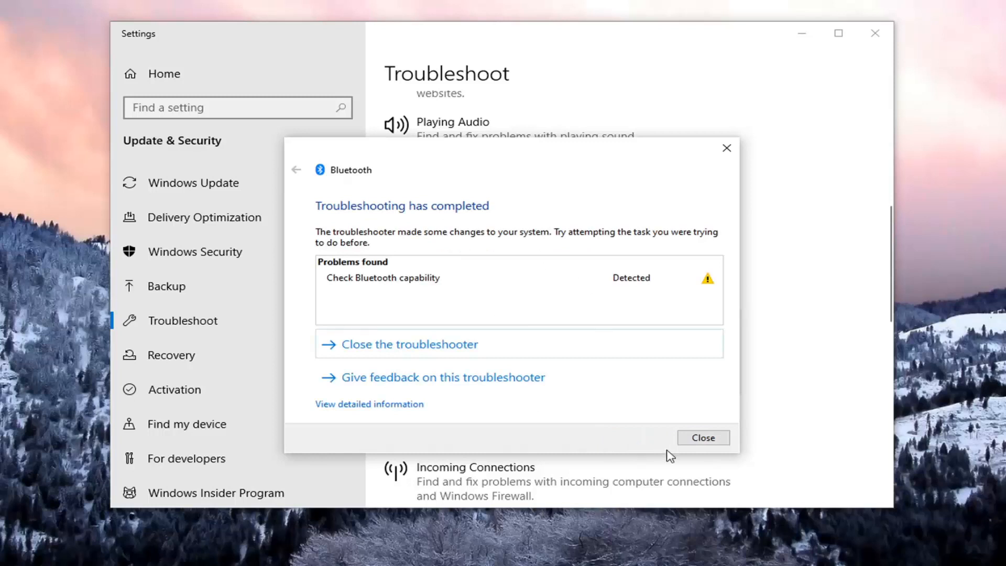
pyautogui.moveTo(670, 315)
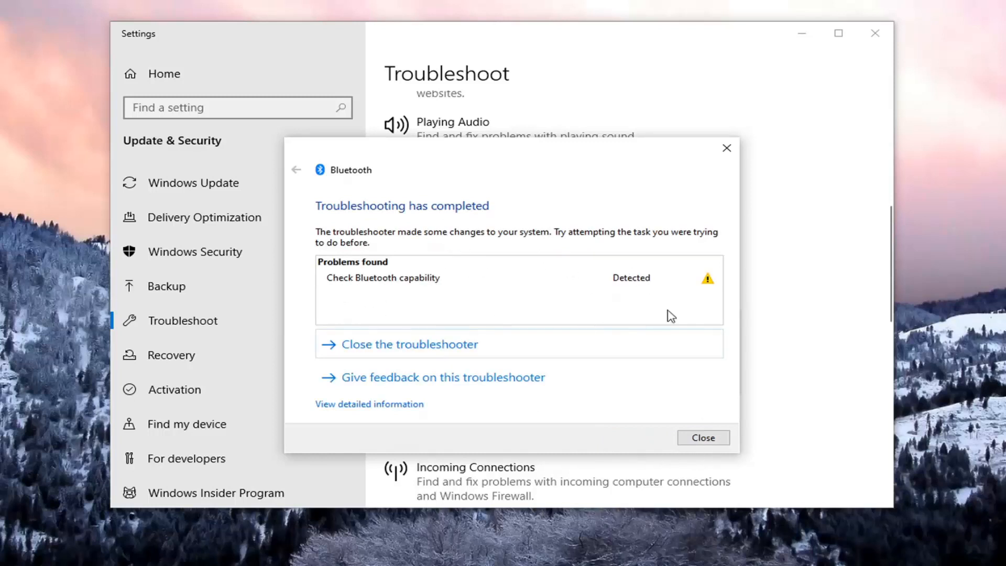
pyautogui.moveTo(473, 281)
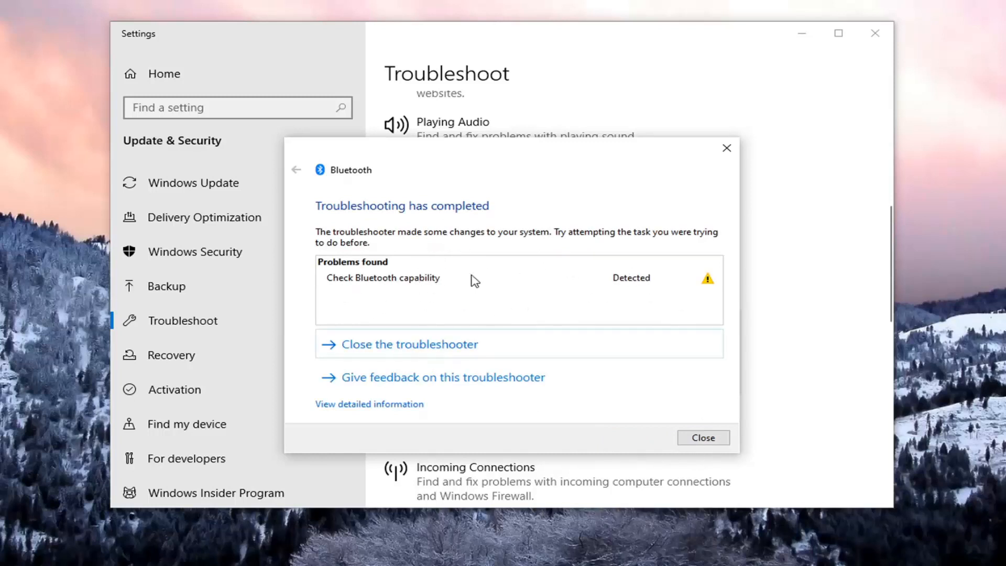
pyautogui.moveTo(708, 283)
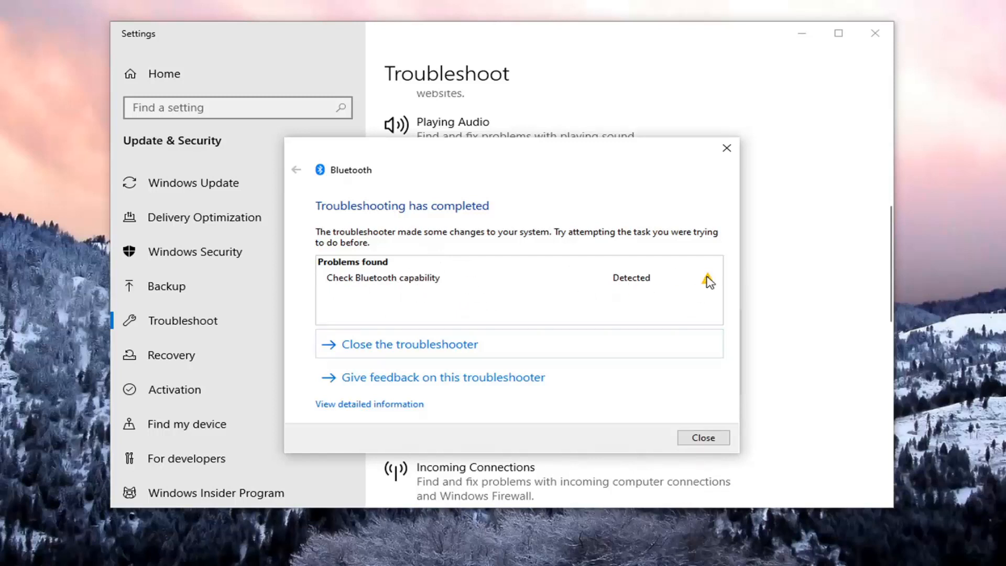
pyautogui.moveTo(630, 288)
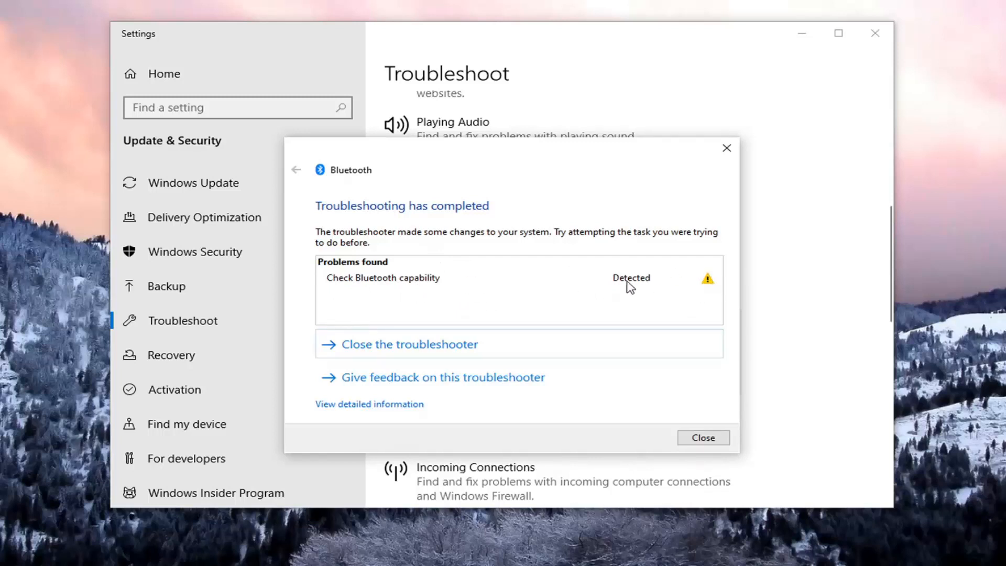
pyautogui.moveTo(703, 437)
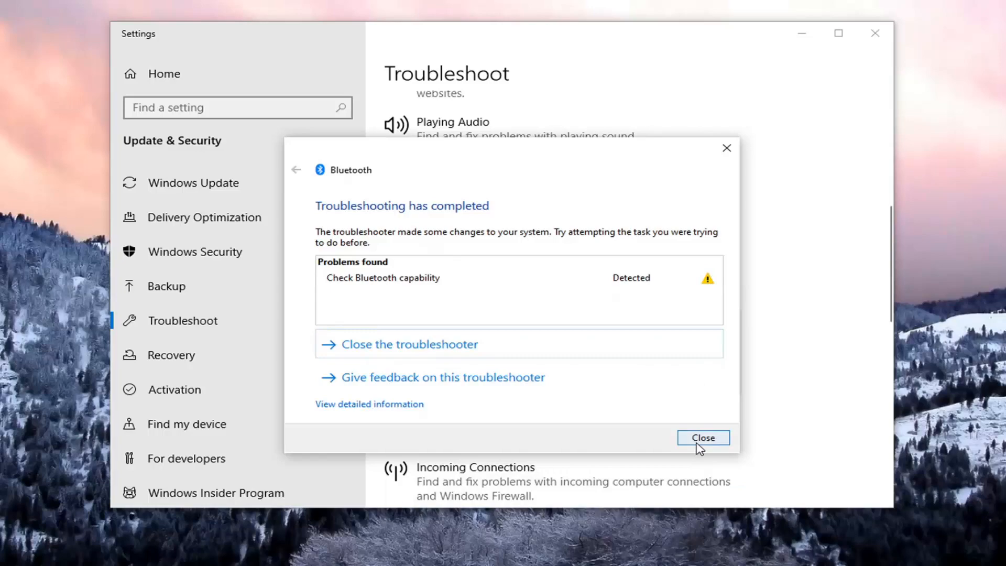
pyautogui.click(703, 437)
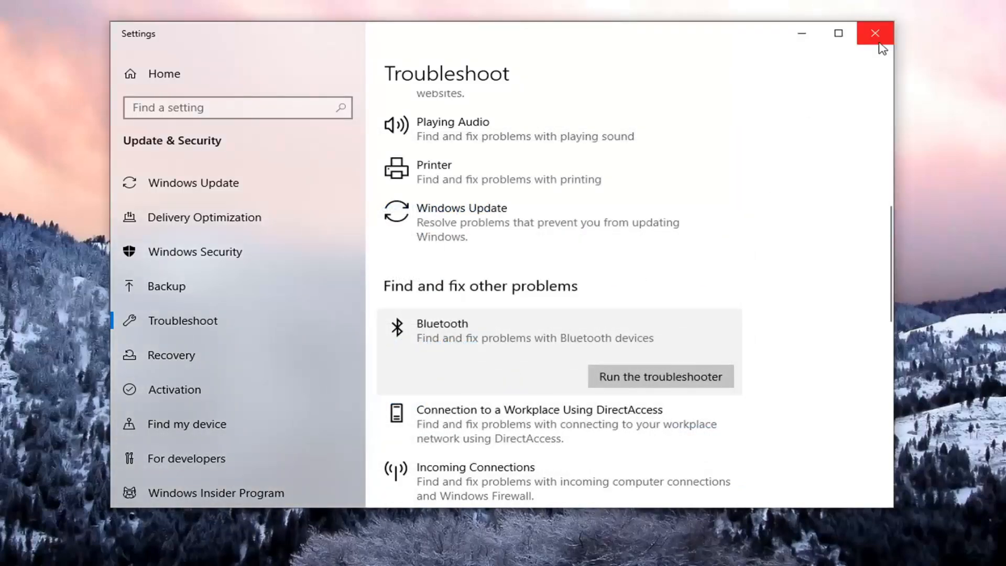
# Close the Settings window, leaving only the desktop with the Recycle Bin
pyautogui.click(874, 32)
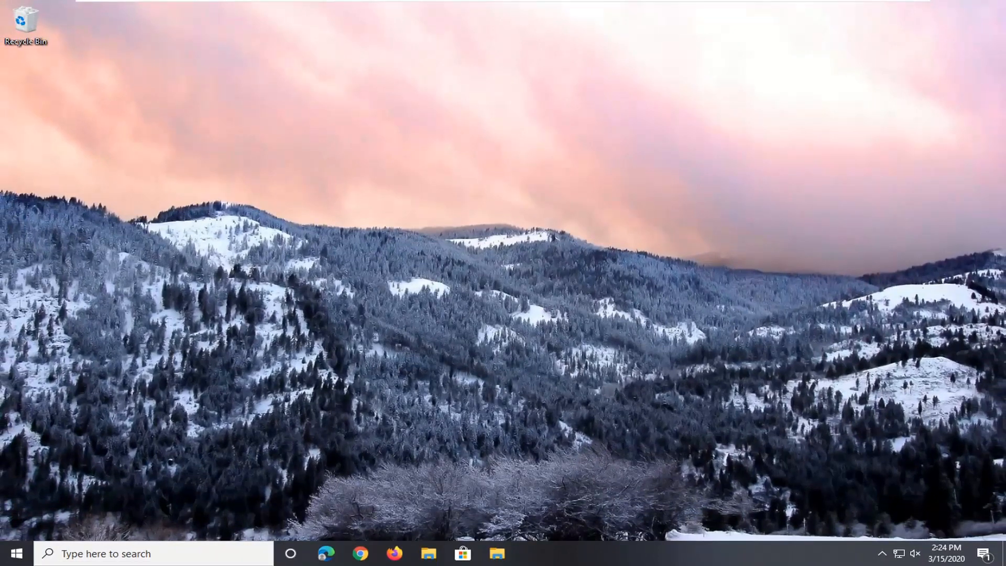